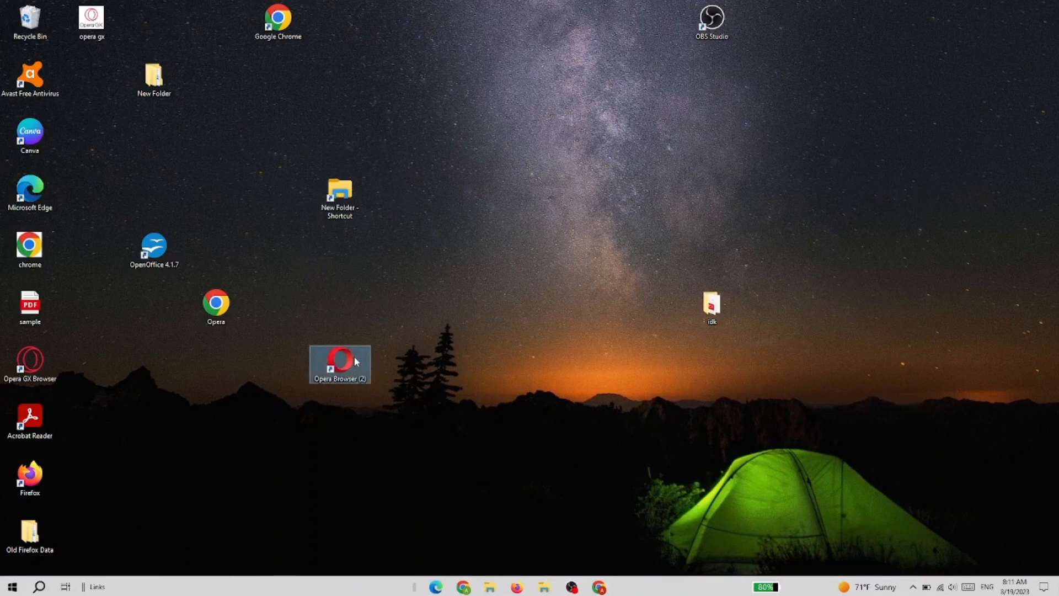
mouse_move(383, 370)
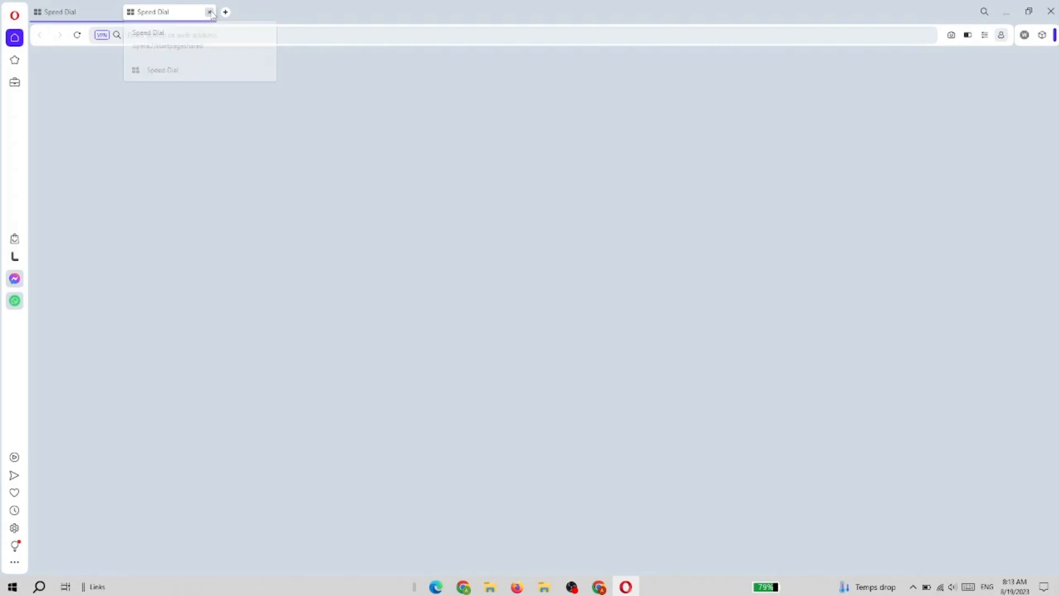
- Close the extra Speed Dial tab and bring up Opera's main menu
click(210, 11)
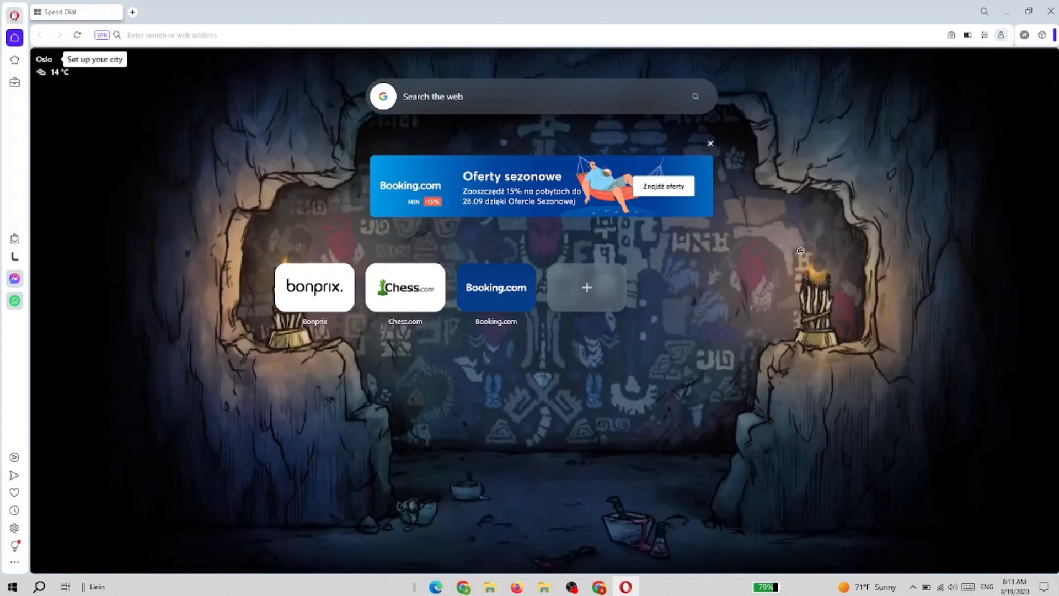
click(13, 14)
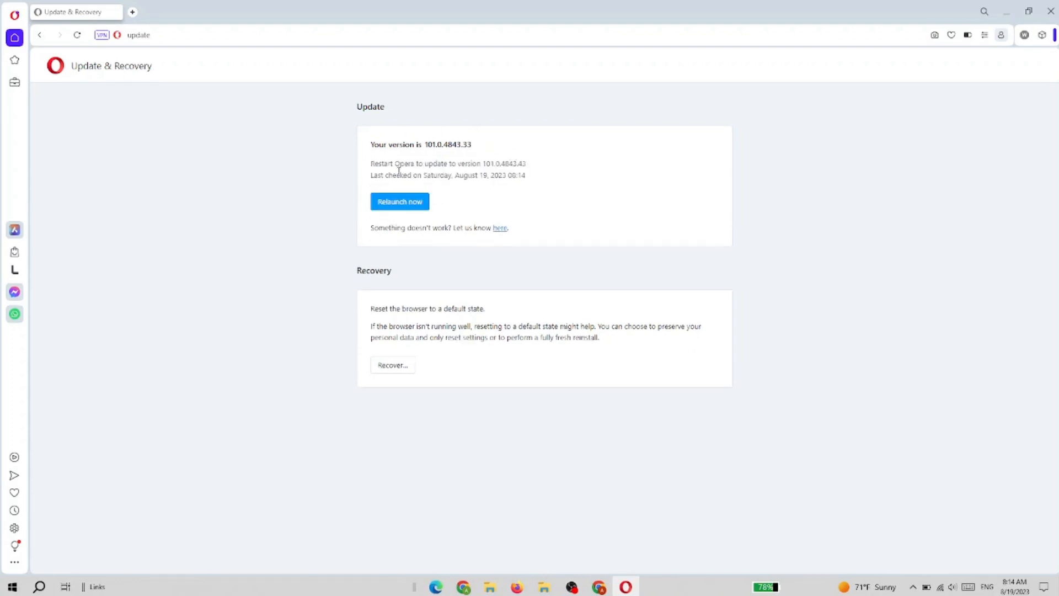
mouse_move(384, 188)
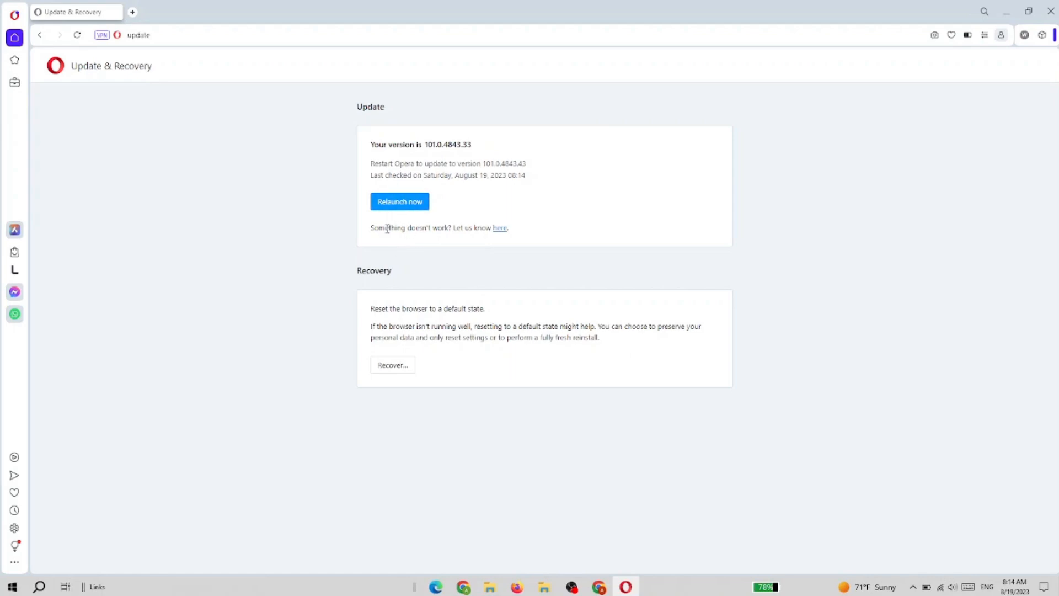
- Relaunch Opera to apply the 101.0.4843.43 update
click(399, 202)
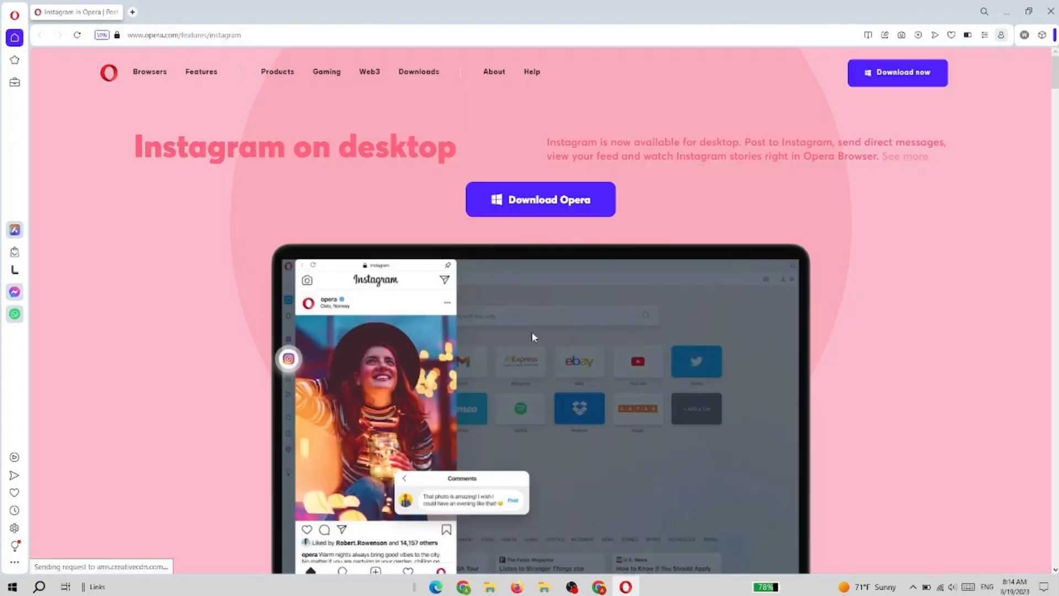
- Reopen Update & Recovery from the O menu to confirm version 101.0.4843.43
click(14, 15)
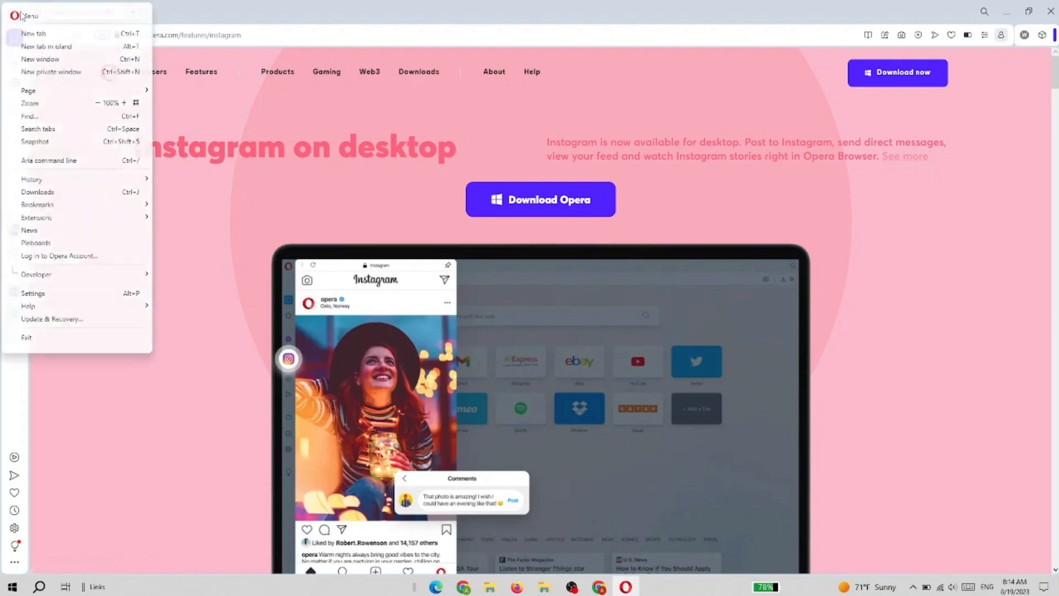
click(52, 318)
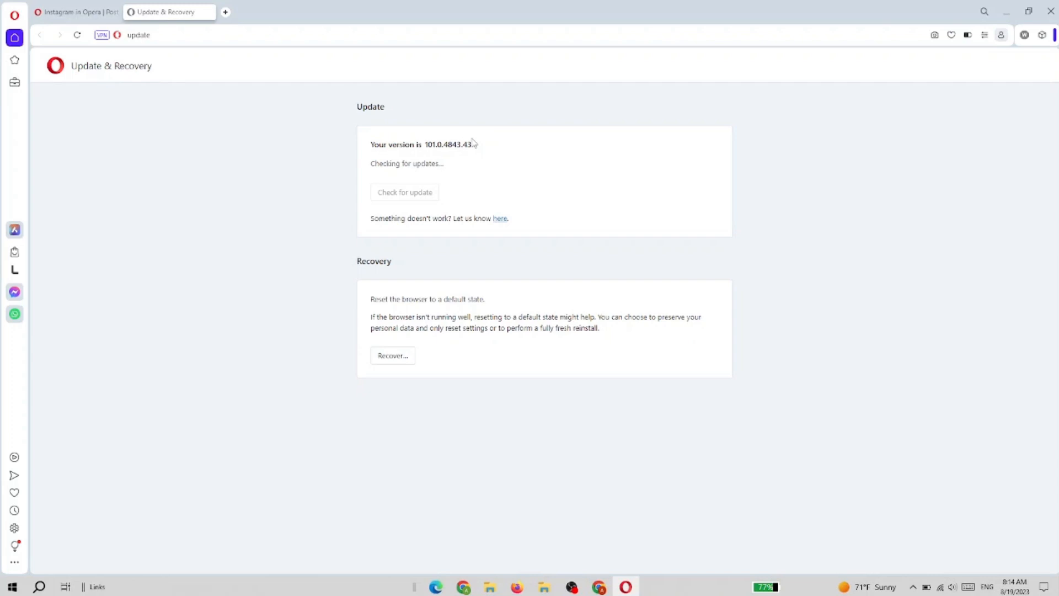
mouse_move(475, 160)
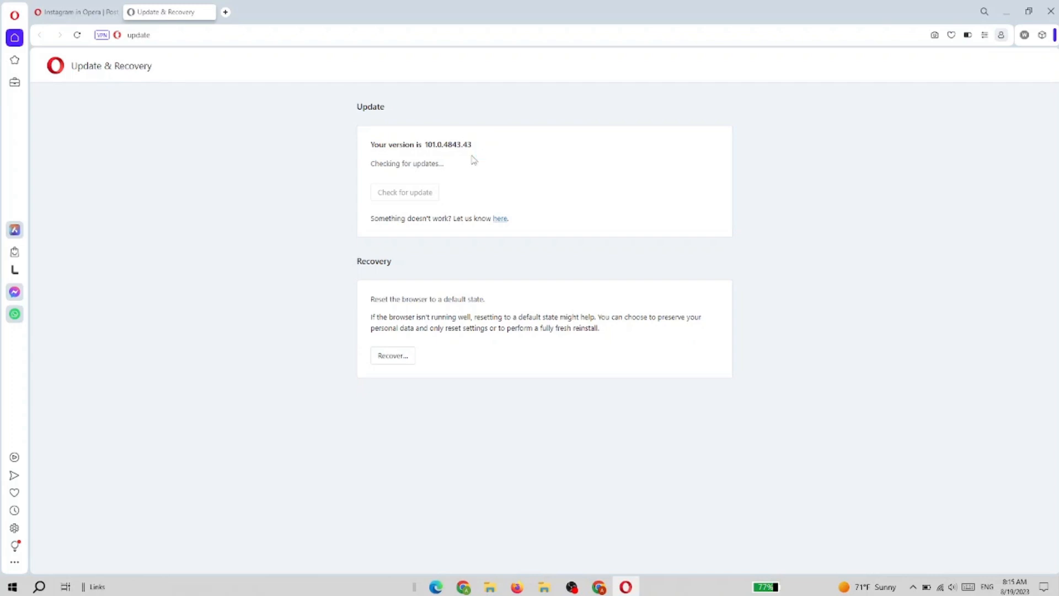